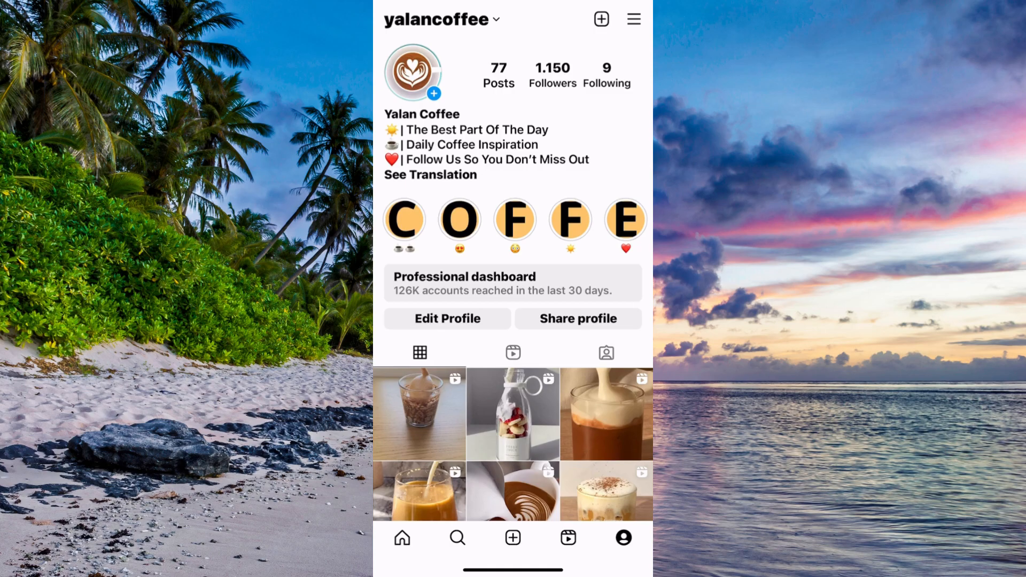
# Step: Reach Help from Settings and privacy and start Report a problem, showing the logs and diagnostics sheet
pyautogui.click(632, 18)
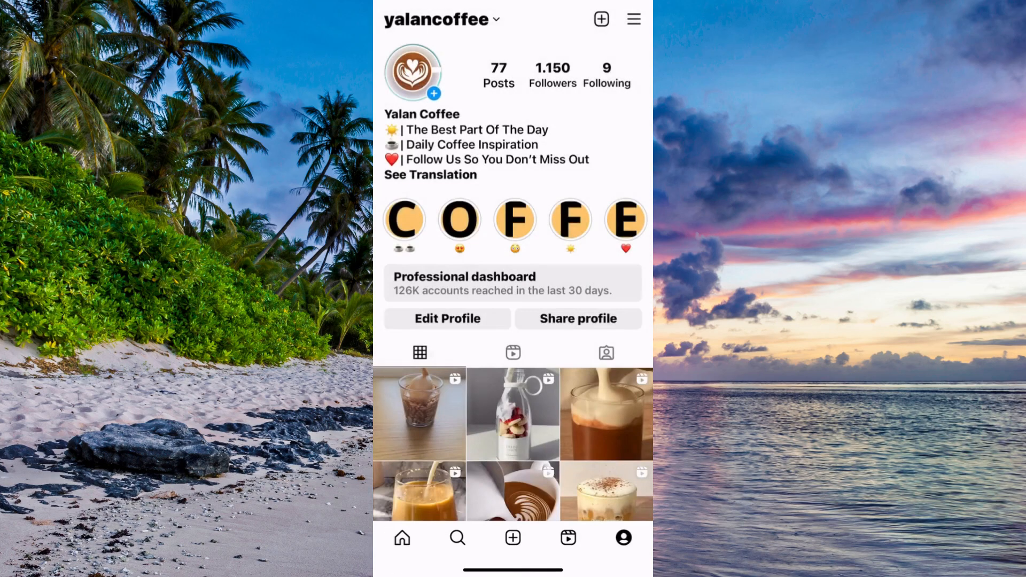
pyautogui.click(632, 18)
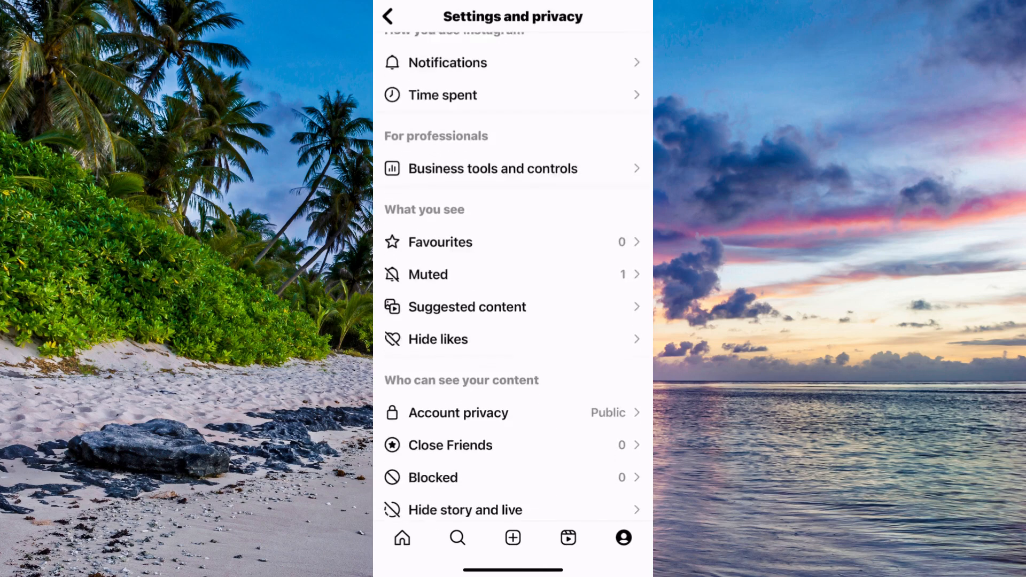
pyautogui.scroll(-3)
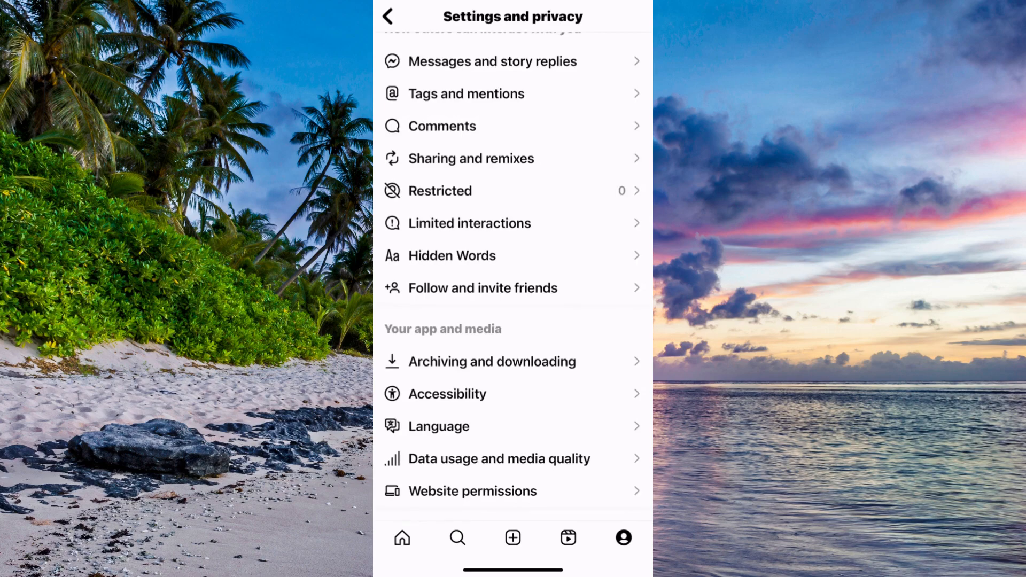
pyautogui.scroll(-3)
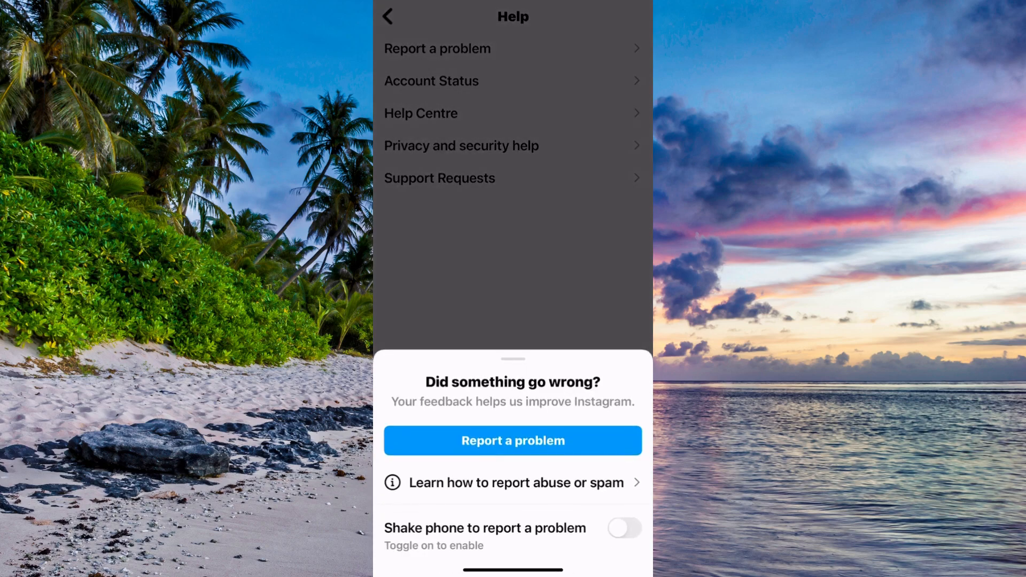
pyautogui.click(512, 439)
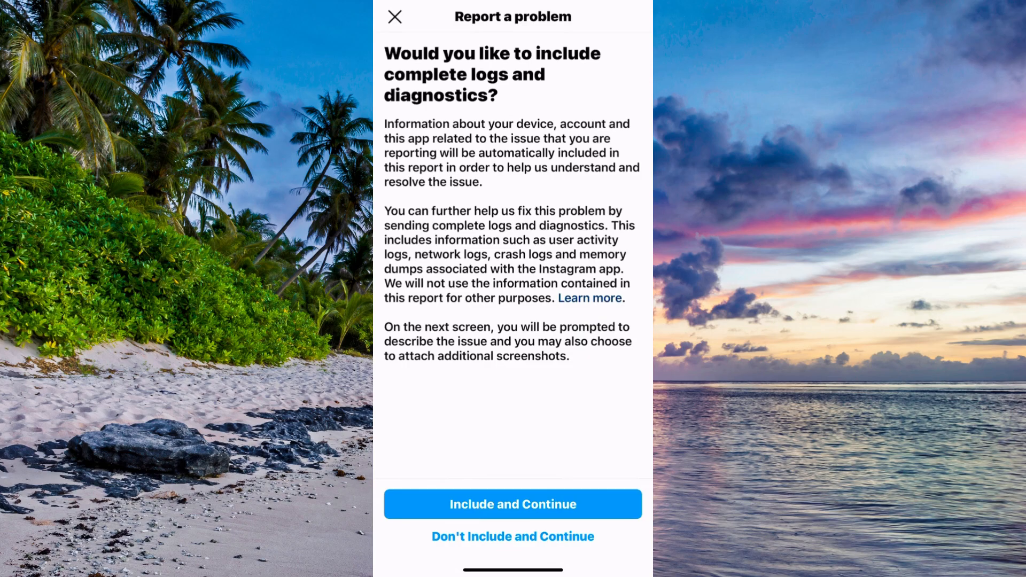
# Step: Continue past the logs question to the description field and begin writing 'I am h'
pyautogui.click(512, 504)
pyautogui.write('I am h')
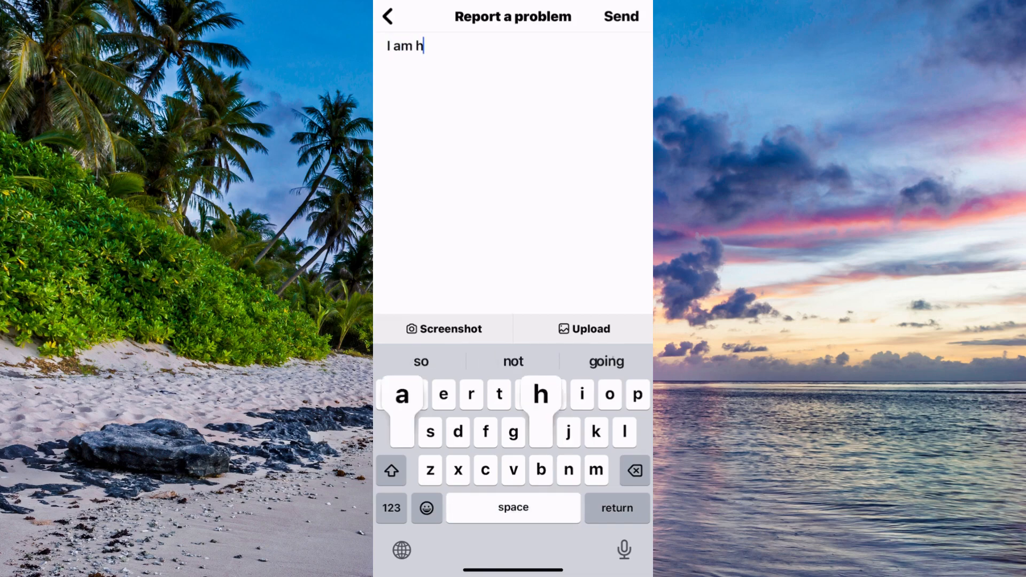
# Step: Describe that Meta verification isn't available on the account and send the report, reaching the Thank you screen
pyautogui.write('aving issues ei')
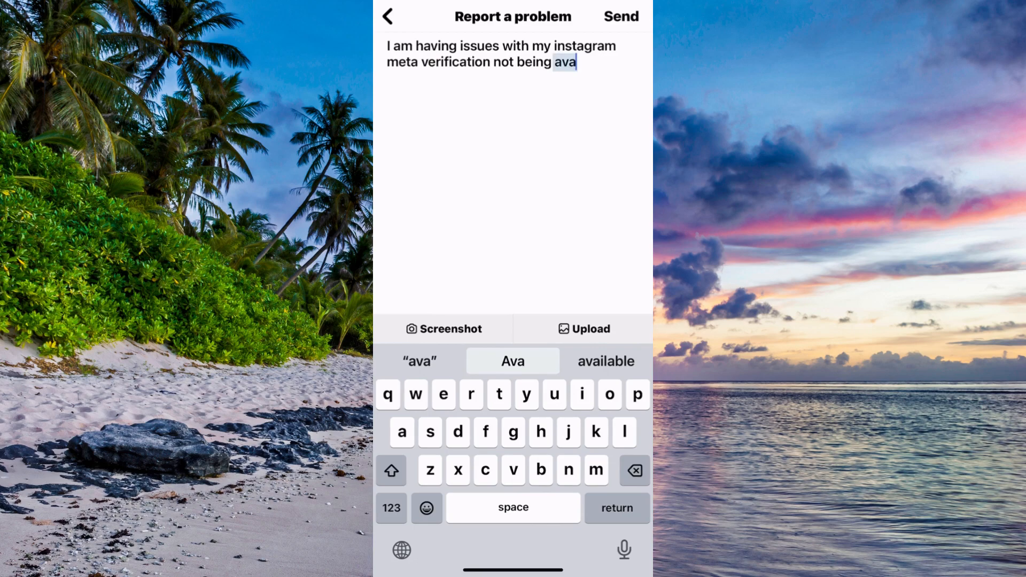
pyautogui.click(605, 361)
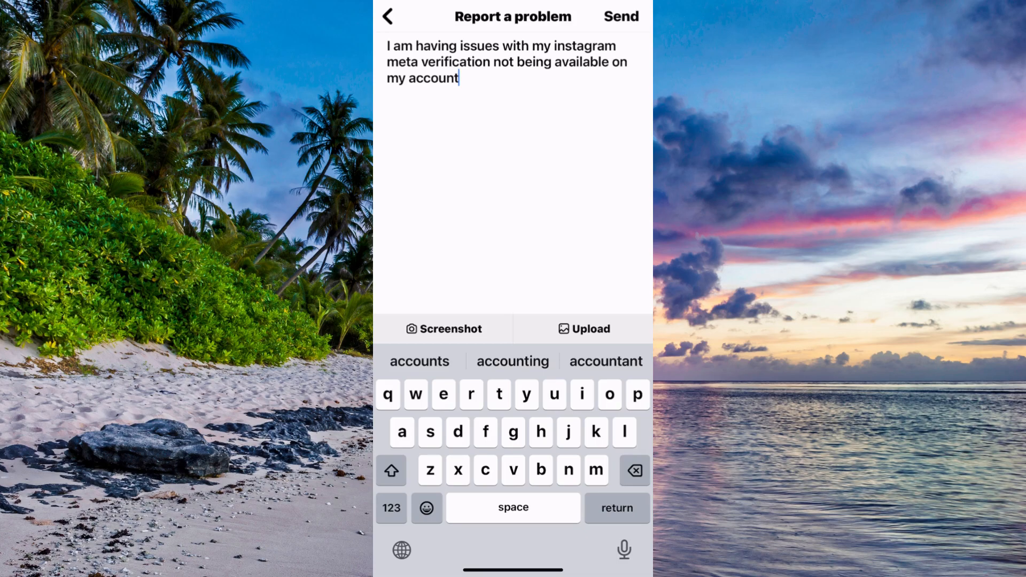
pyautogui.click(620, 16)
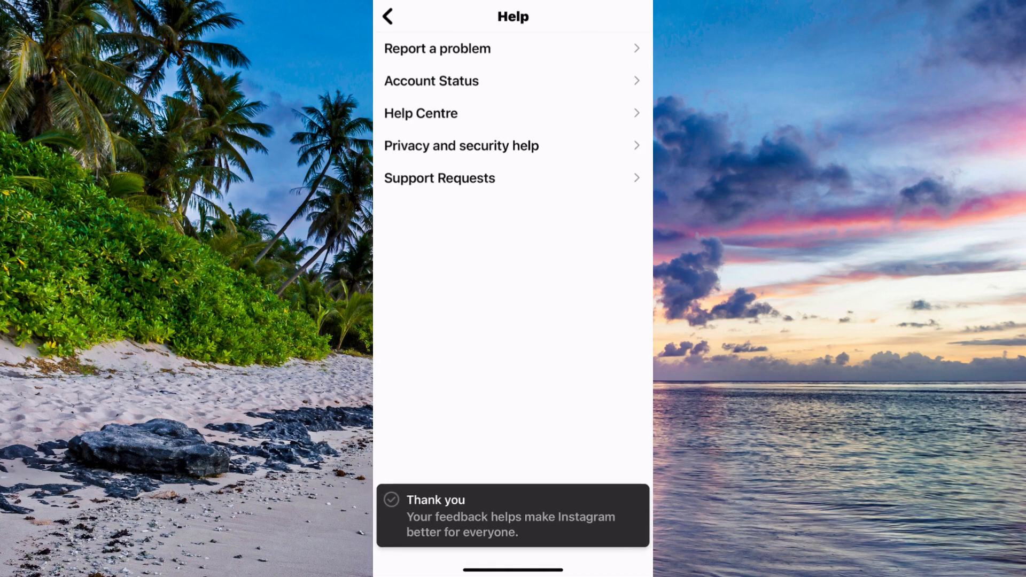